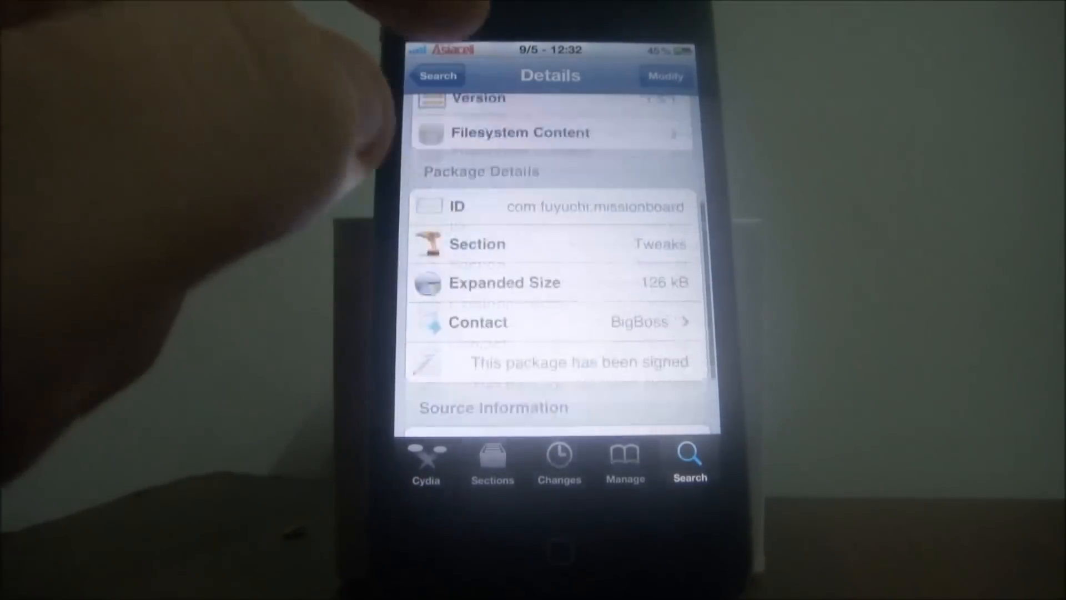
- Scroll through the MissionBoard package details in Cydia
scroll(down, 3)
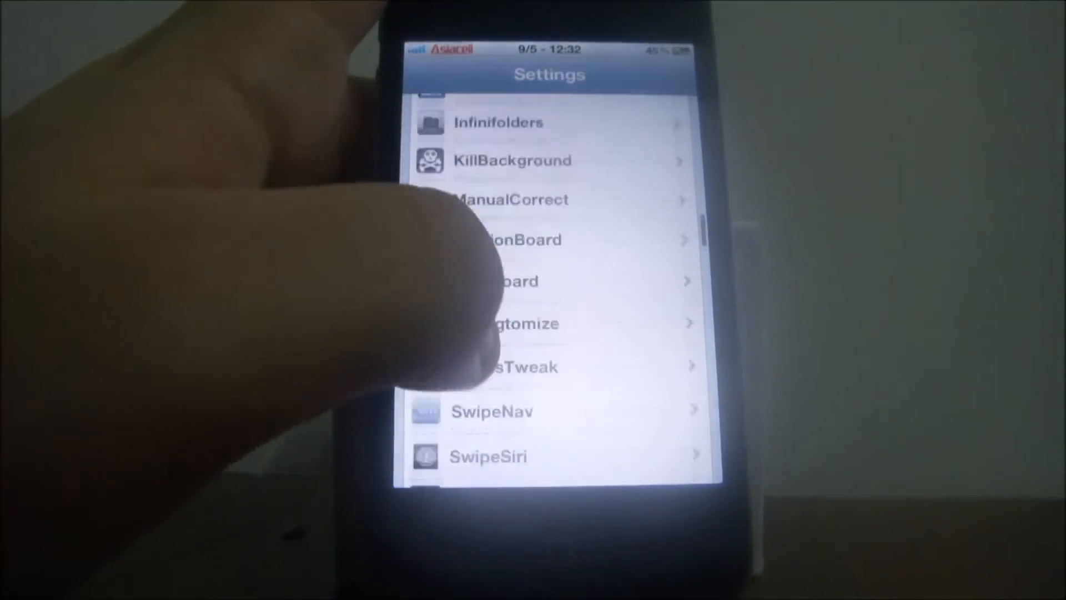
- Scroll the Settings tweak list down to reach Dash
scroll(down, 3)
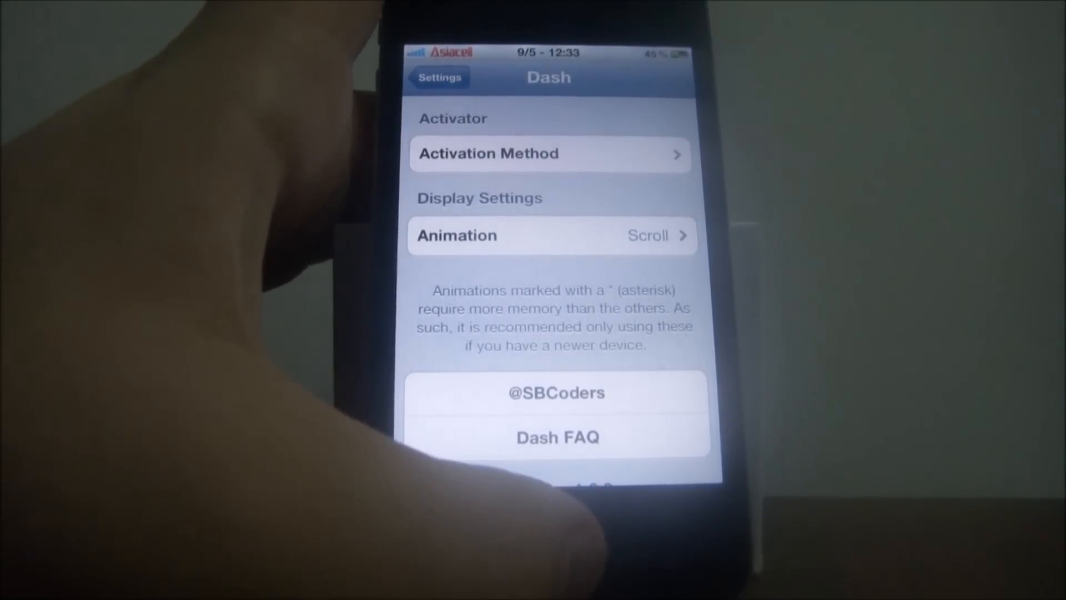
- Leave the Dash settings page and return to the home screen
click(439, 77)
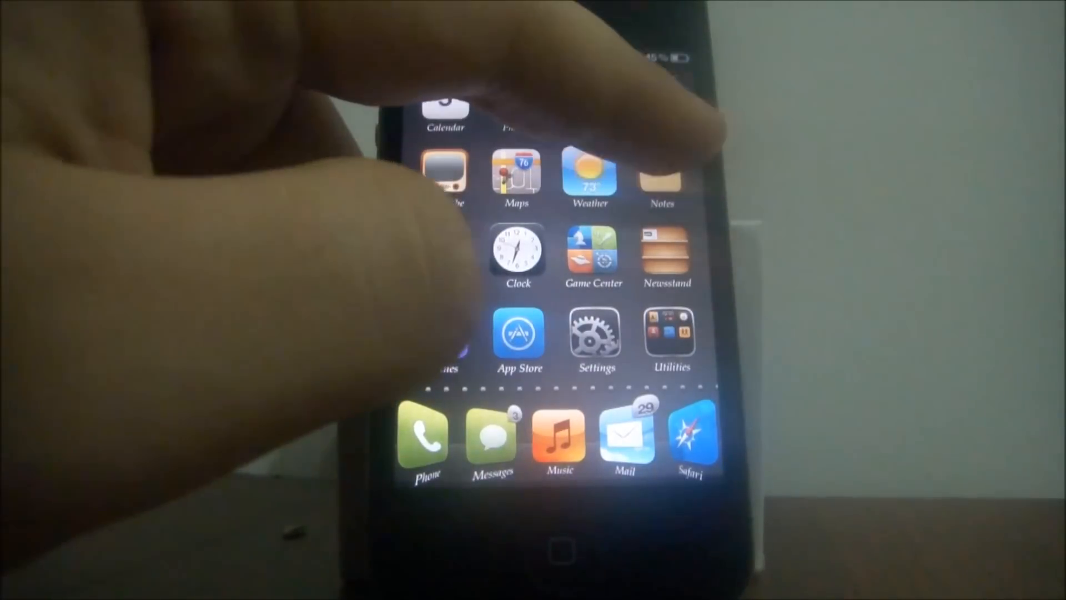
- Reopen Settings, go back from Dash, and open the MissionBoard settings page
click(661, 173)
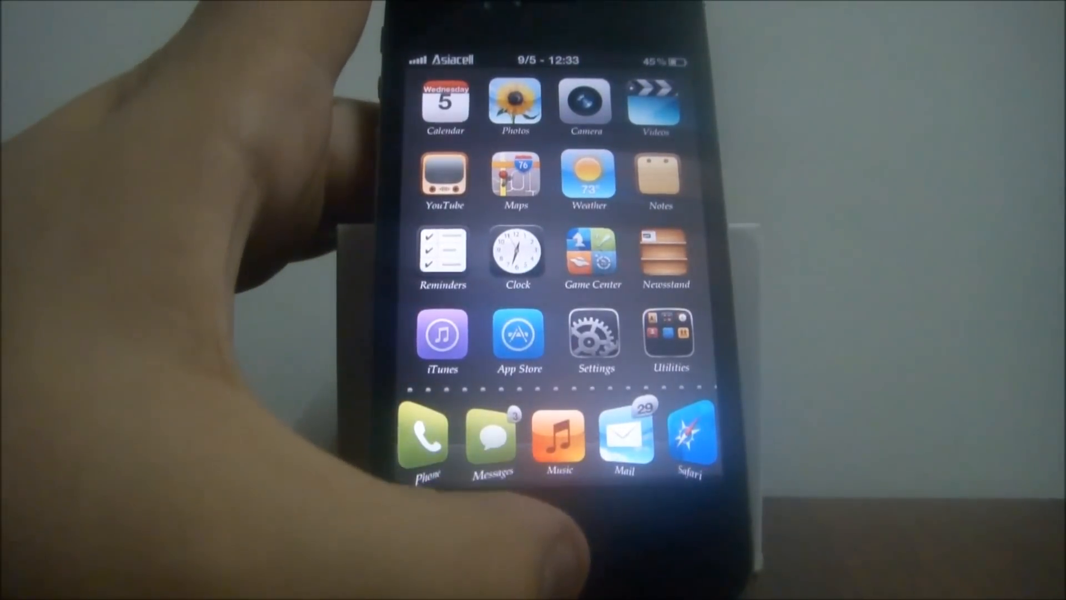
click(660, 173)
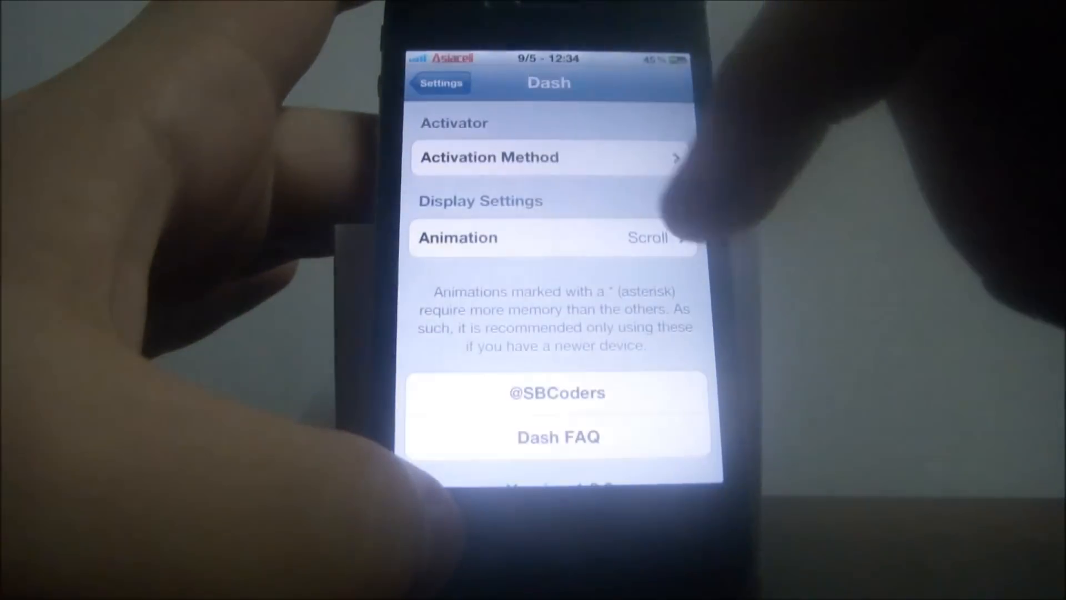
click(439, 82)
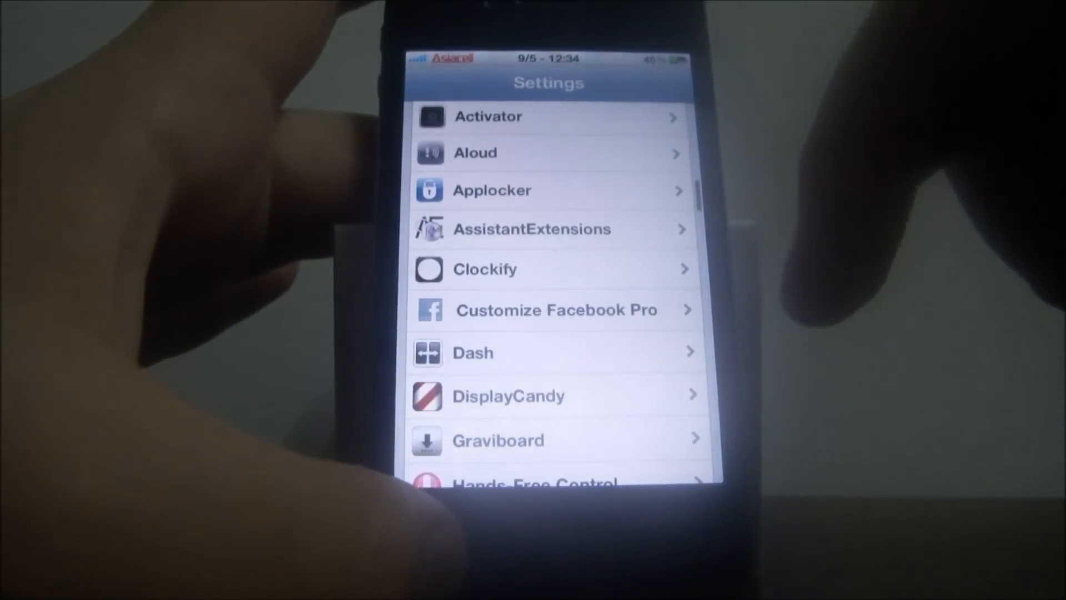
scroll(down, 3)
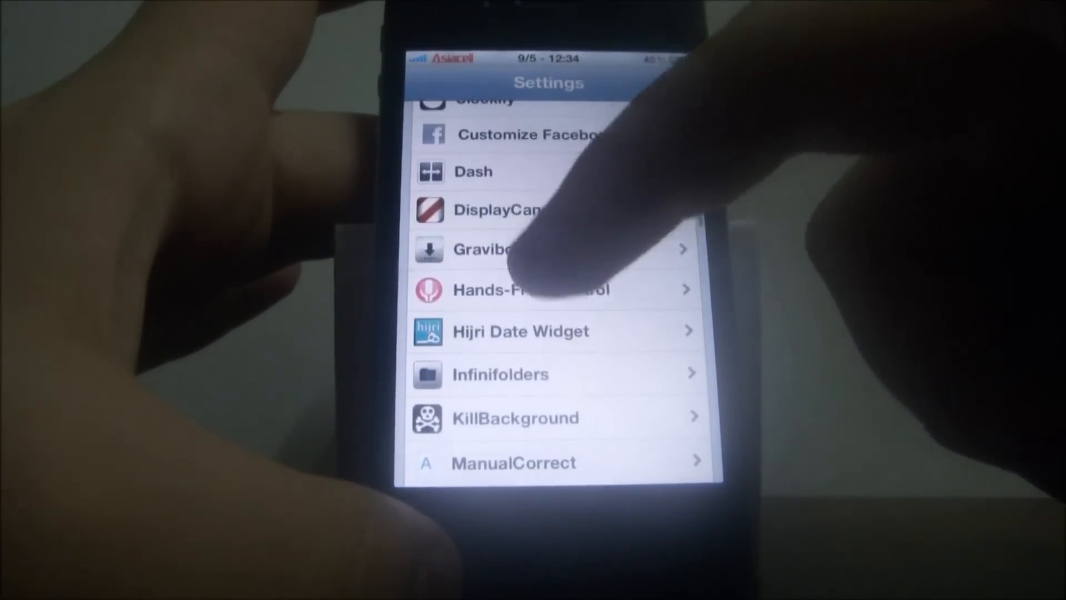
scroll(down, 3)
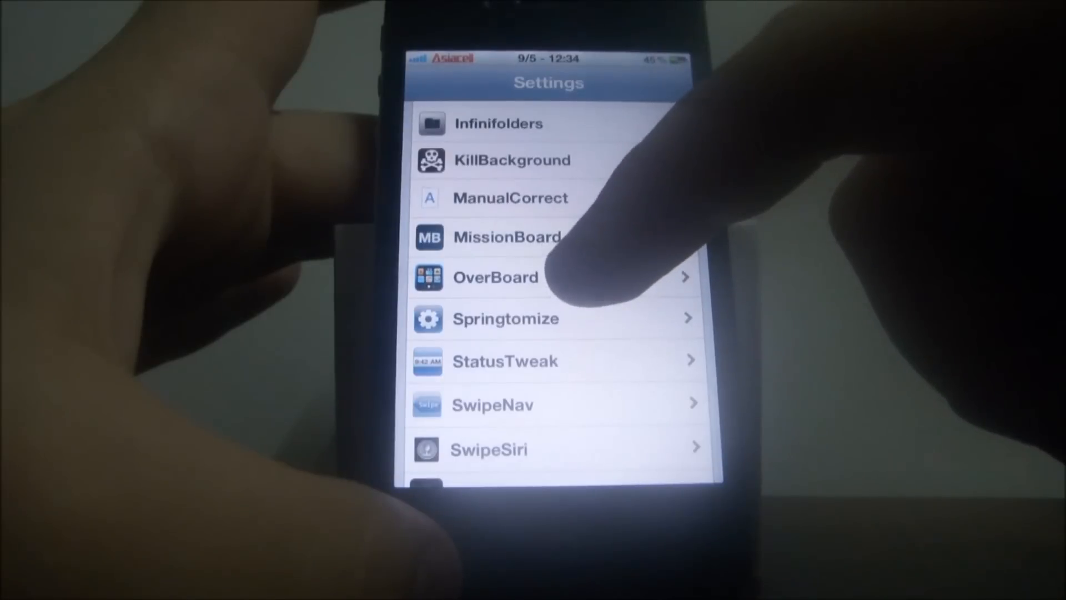
click(506, 237)
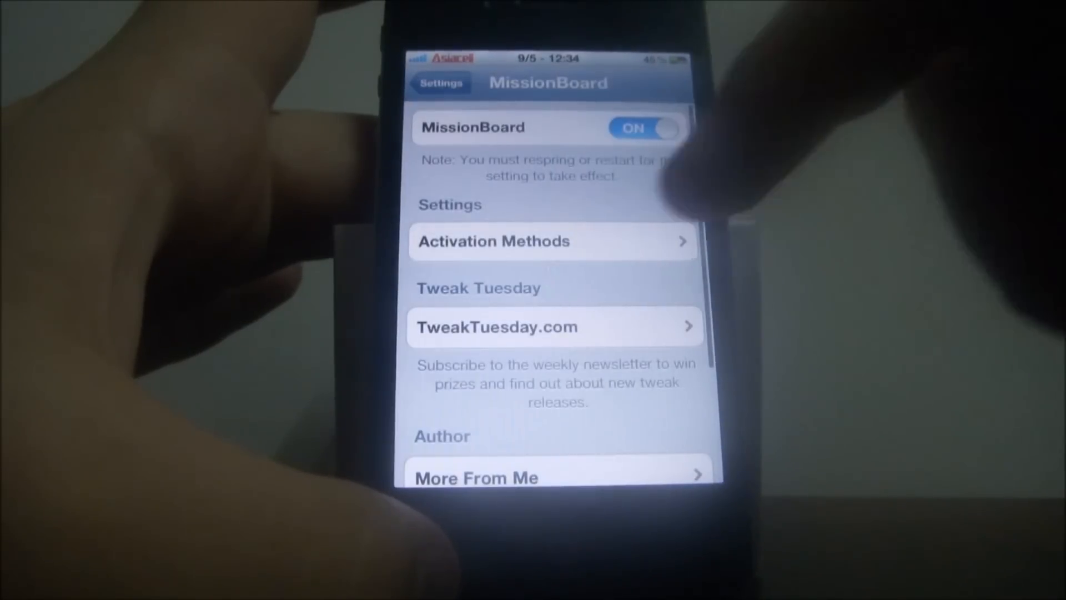
- Open MissionBoard's Activation Methods and pick the Home Button Double Press trigger
click(553, 240)
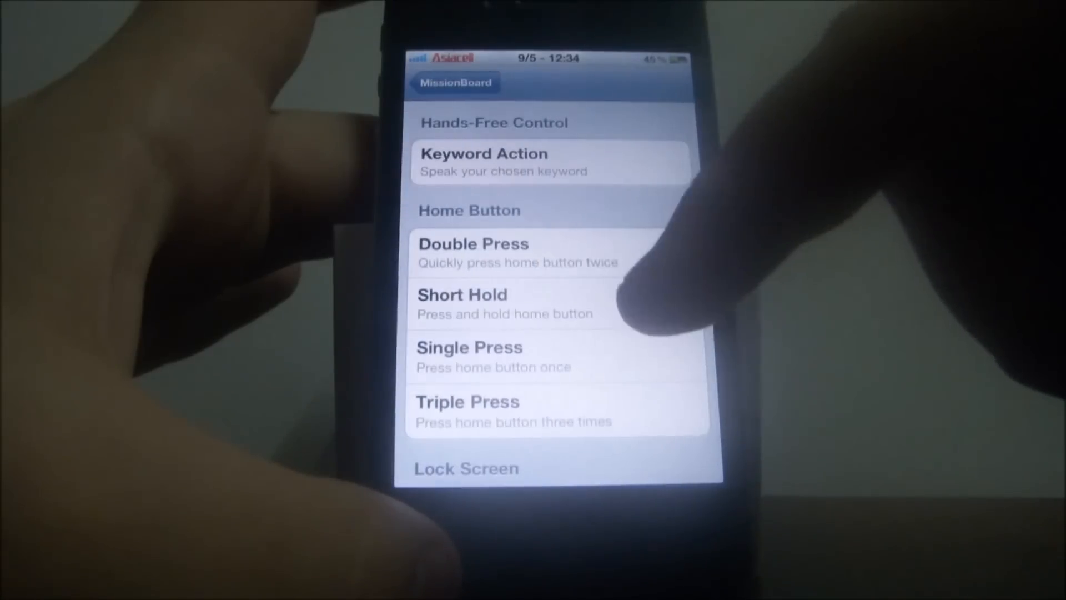
click(516, 254)
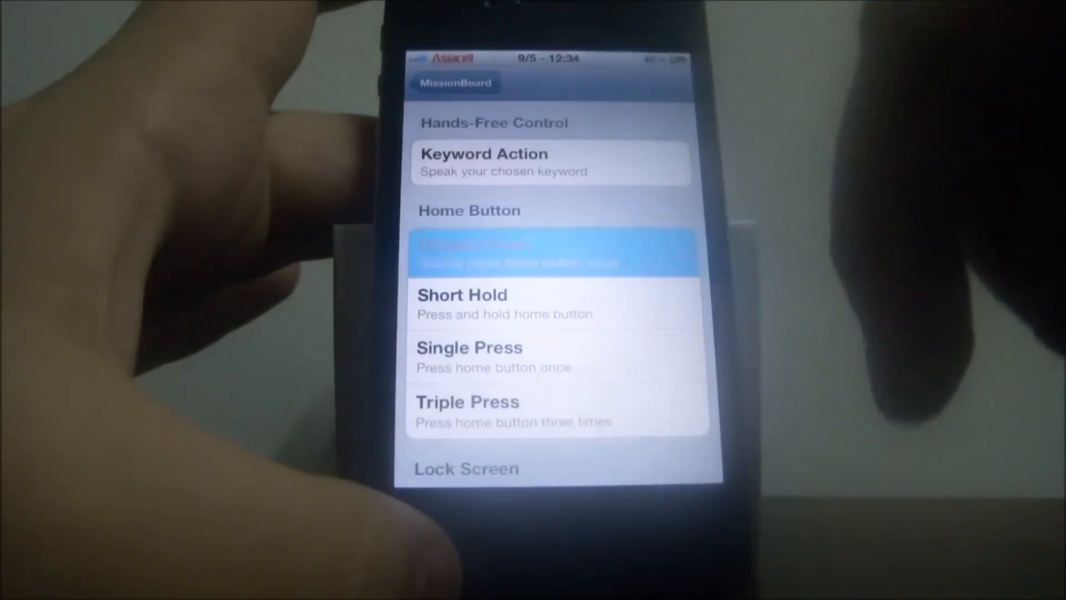